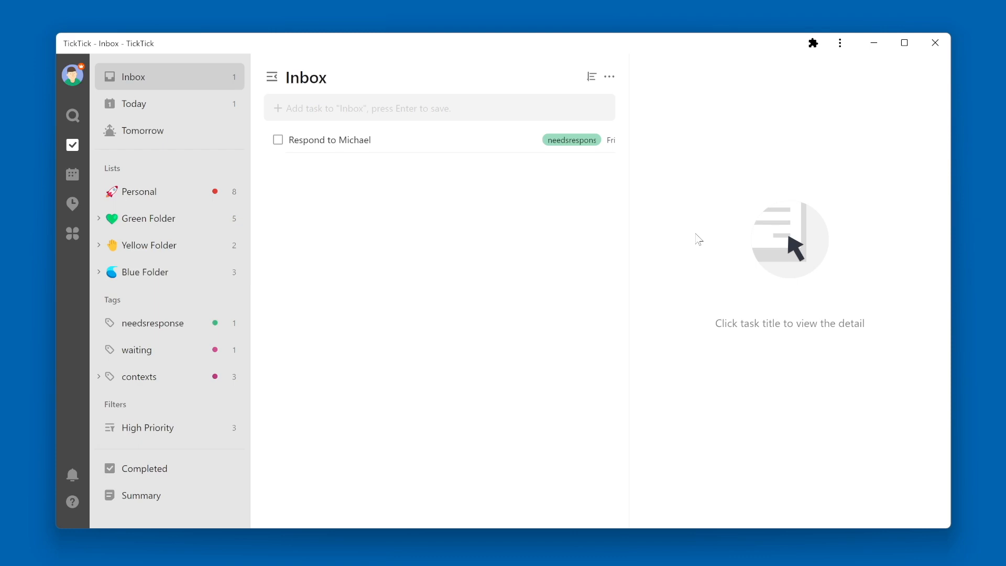
mouse_move(352, 272)
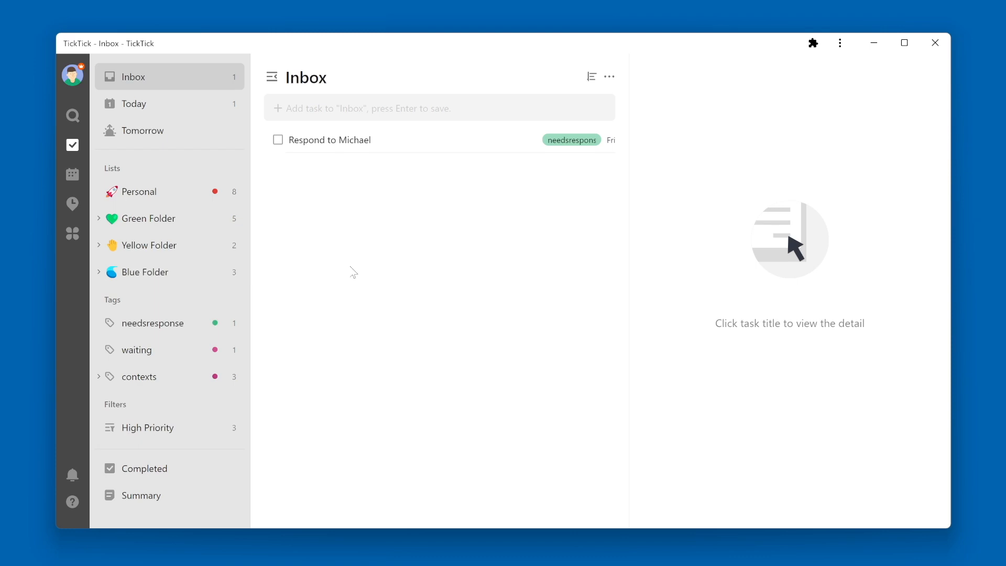
mouse_move(312, 253)
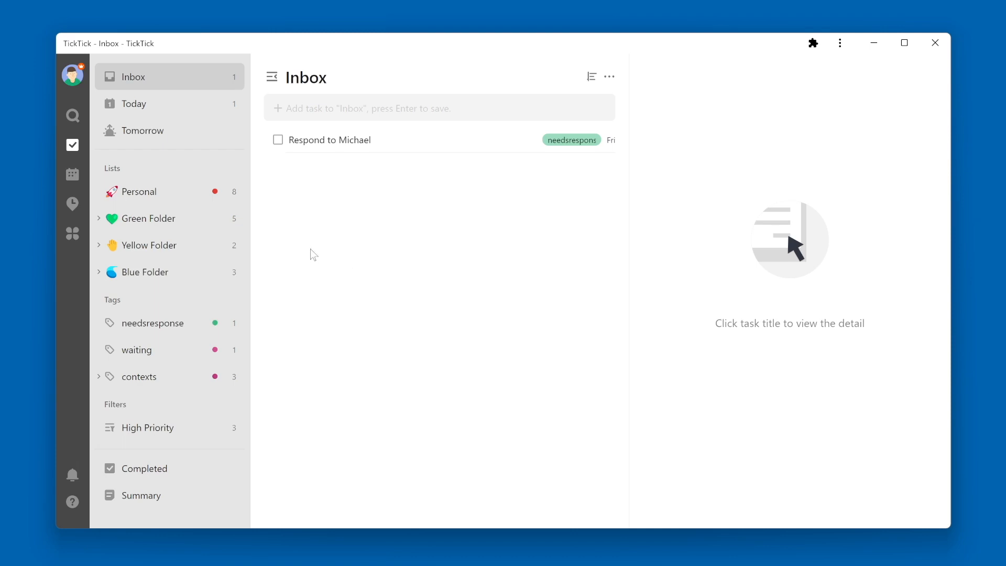
Expand Green Folder, pin Green Project Tasks to the sidebar top, and return to Inbox.
click(100, 218)
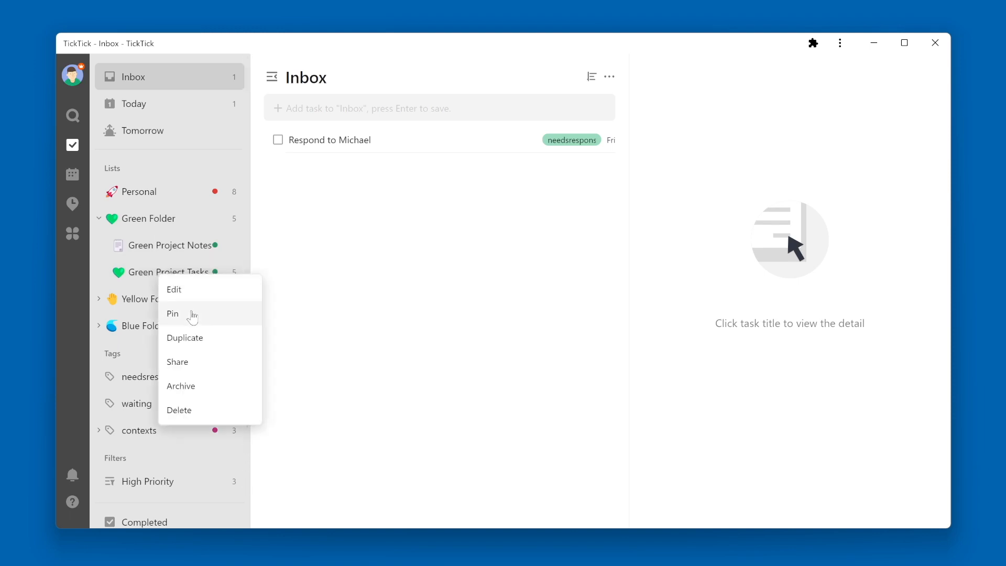
click(172, 314)
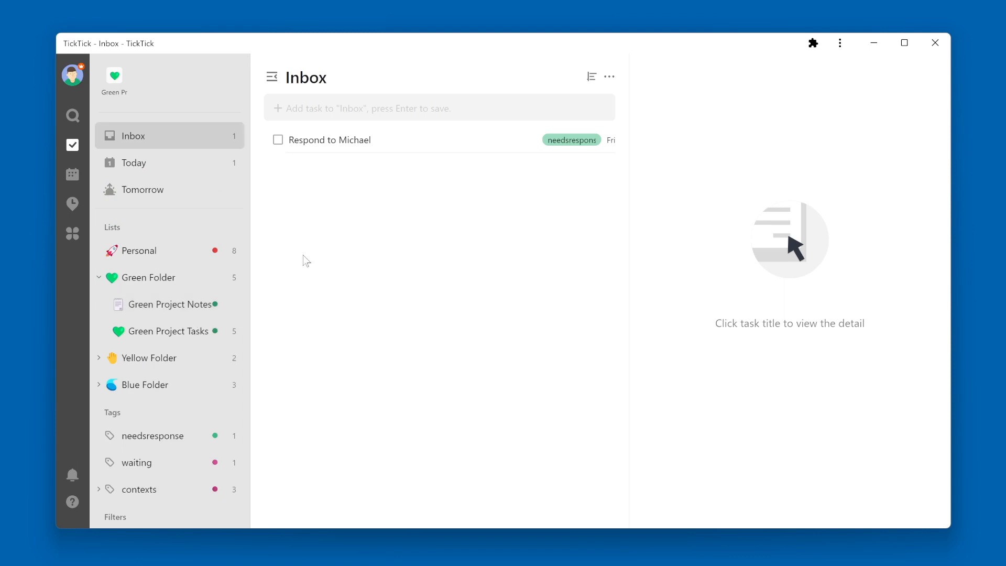
mouse_move(309, 250)
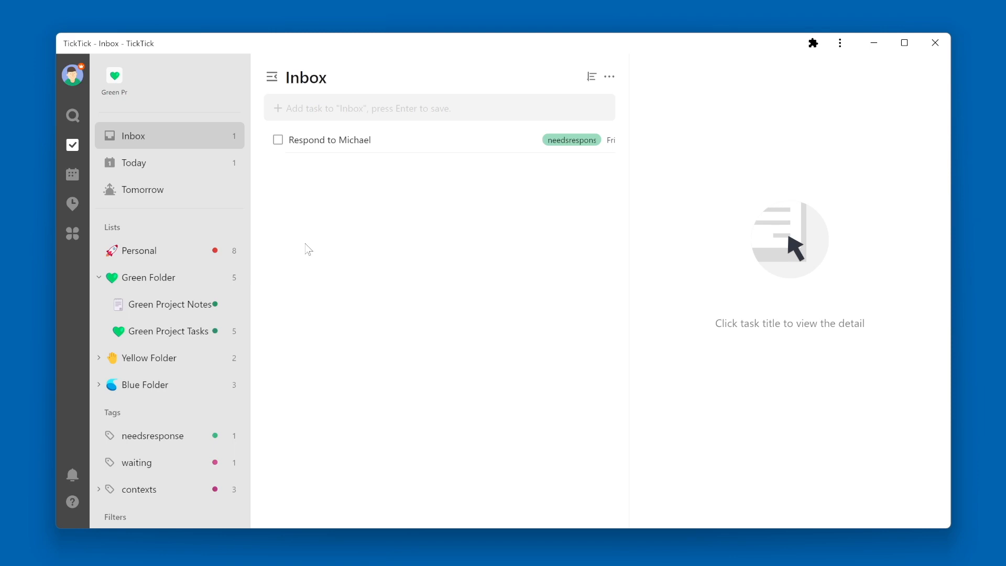
mouse_move(308, 250)
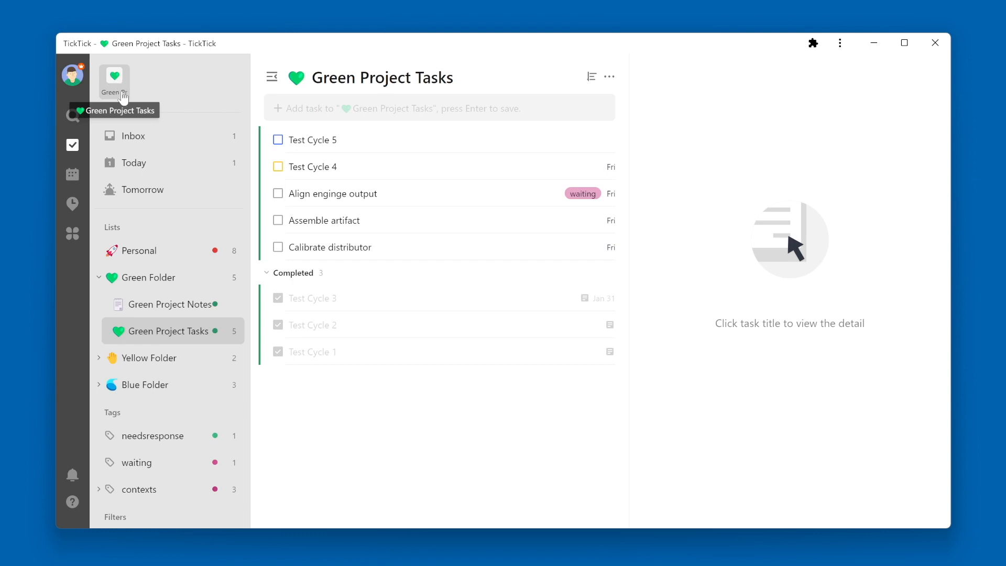
click(133, 135)
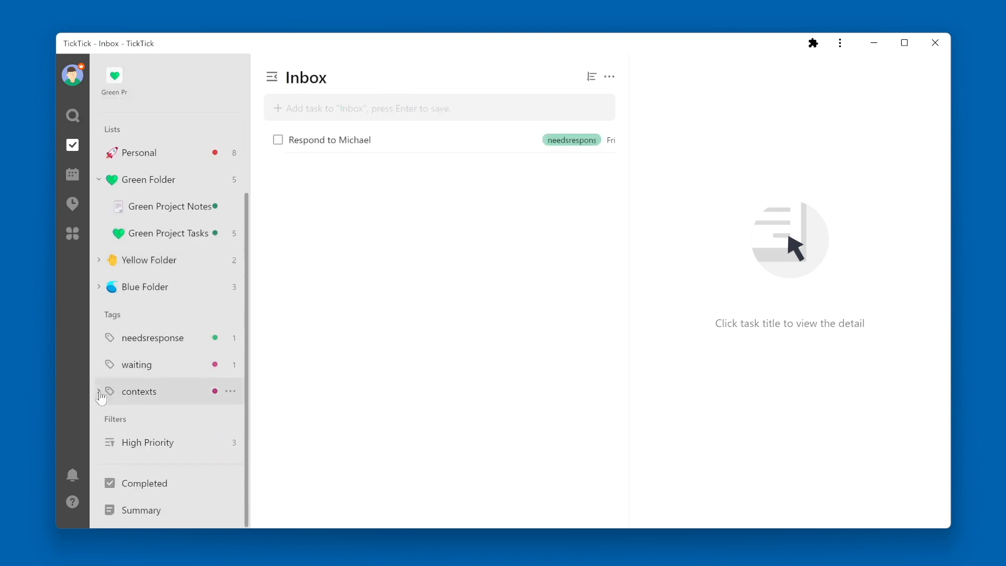
Expand the contexts tag group and pin the errands tag from its options menu.
click(100, 392)
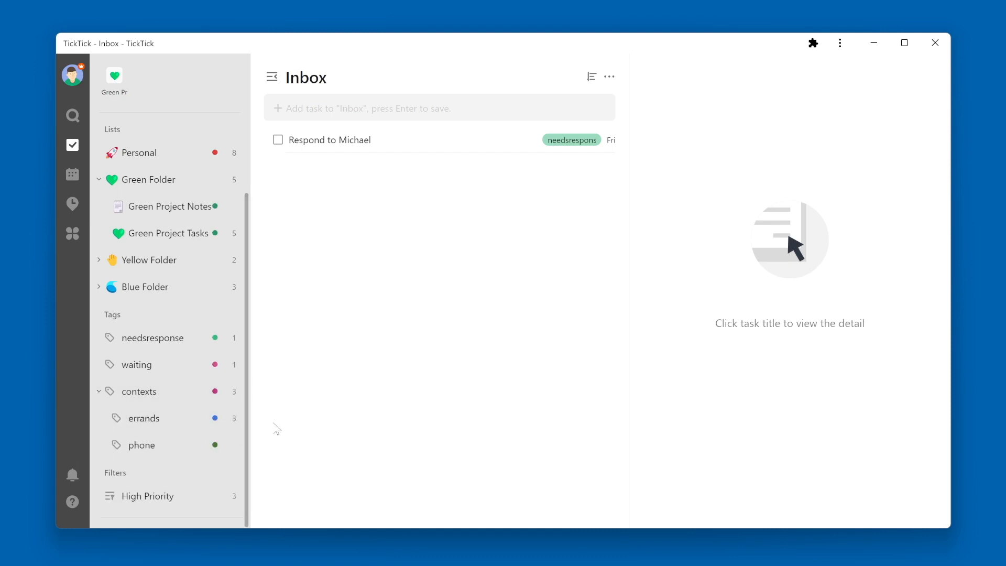
mouse_move(285, 410)
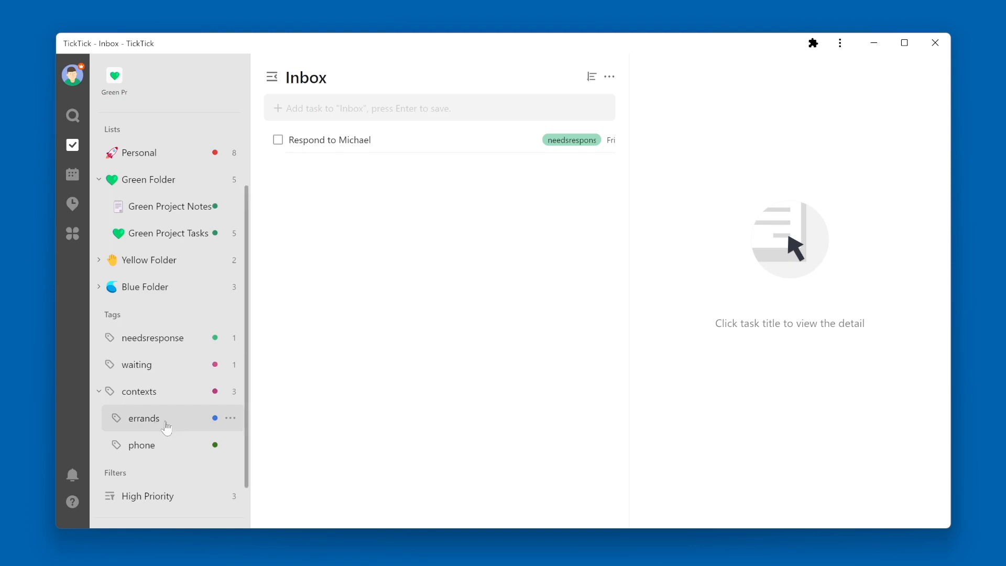
mouse_move(231, 424)
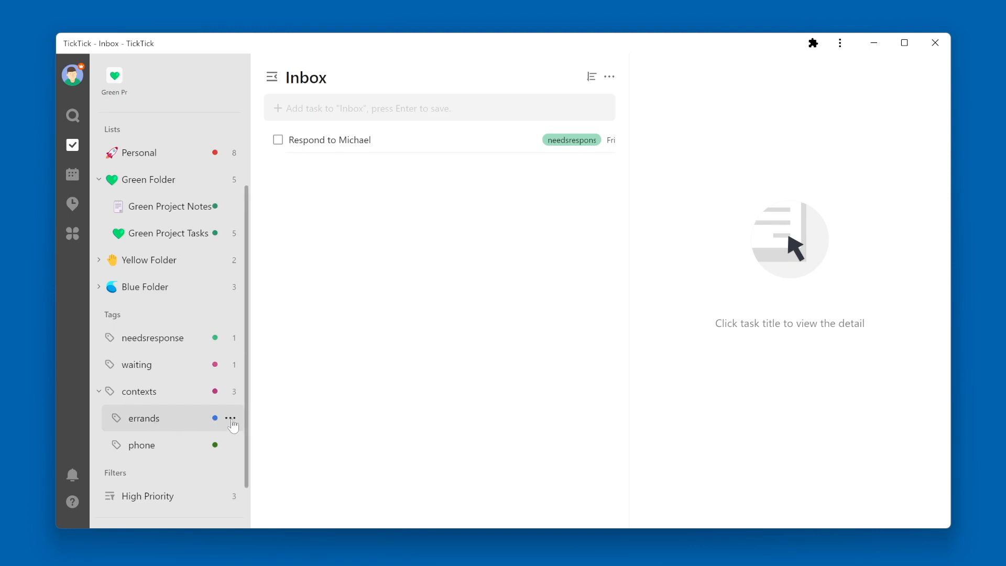
click(231, 417)
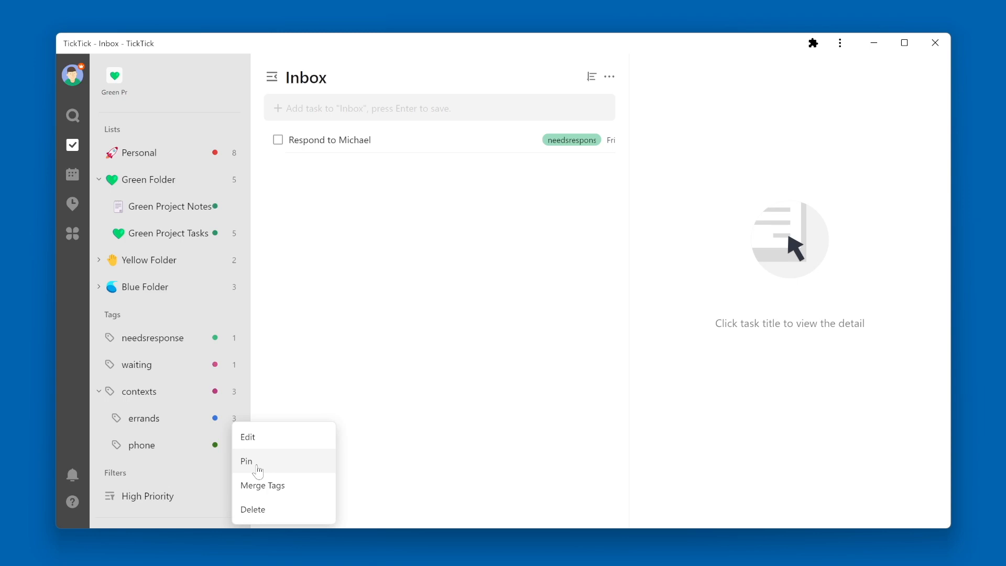
click(247, 460)
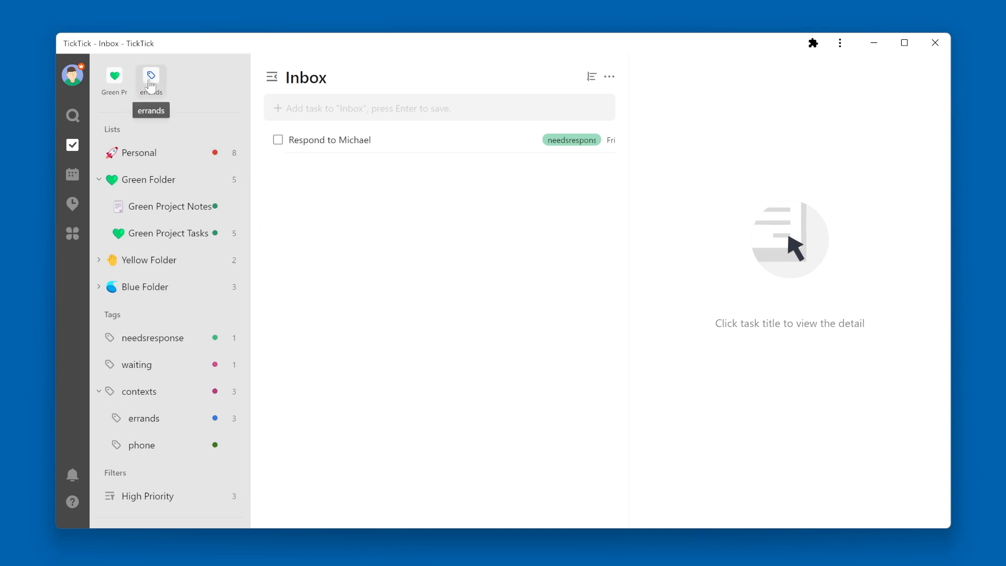
Open the pinned errands shortcut to view its three Personal tasks.
click(144, 417)
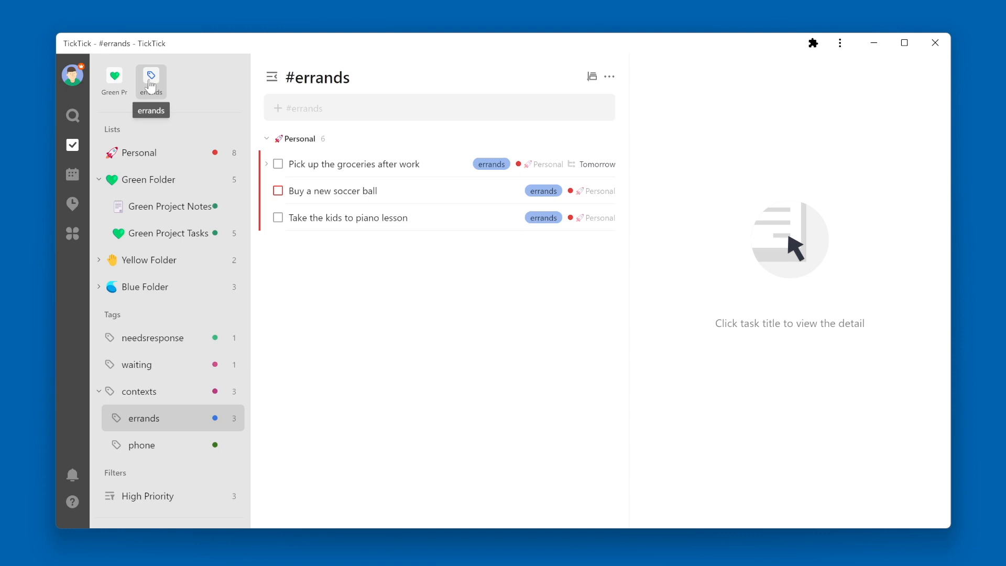
mouse_move(306, 351)
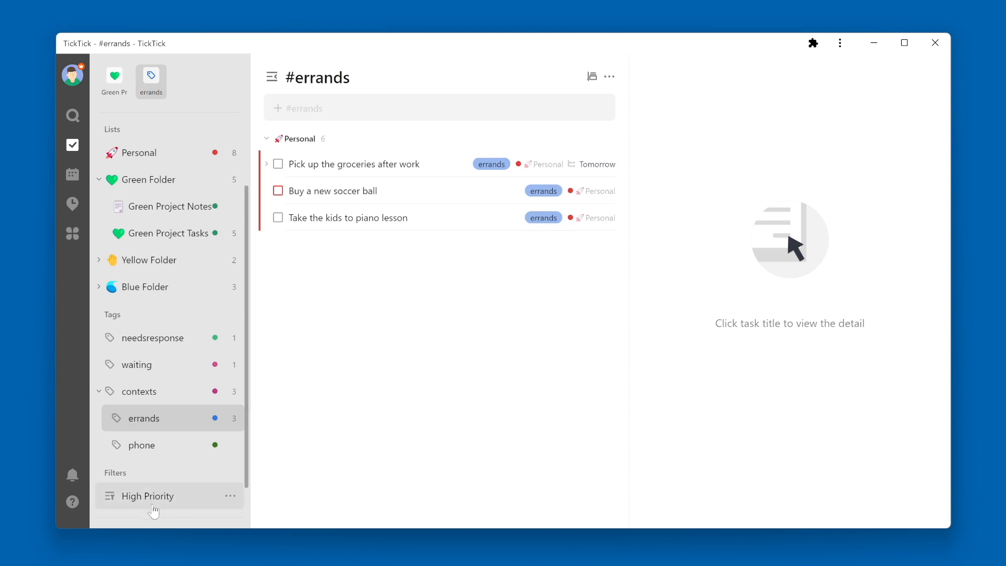
Pin the High Priority filter, open its three high-priority tasks, and bring up shortcut options.
right_click(142, 418)
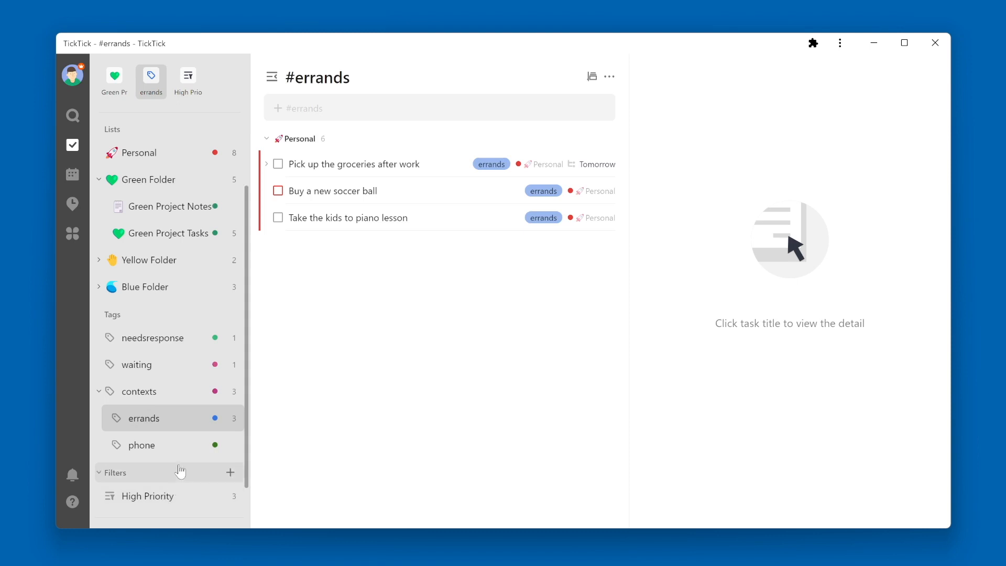
click(187, 76)
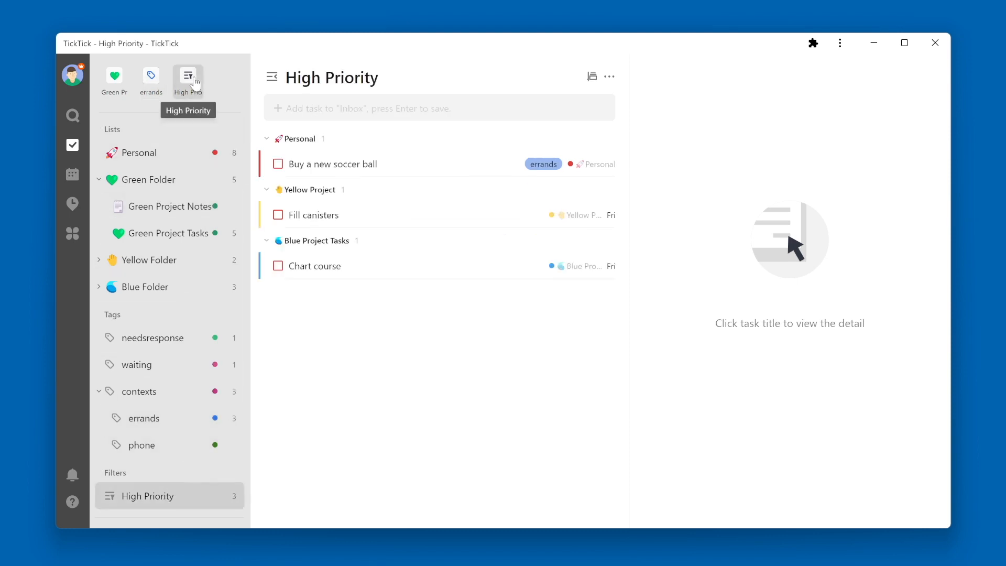
mouse_move(232, 81)
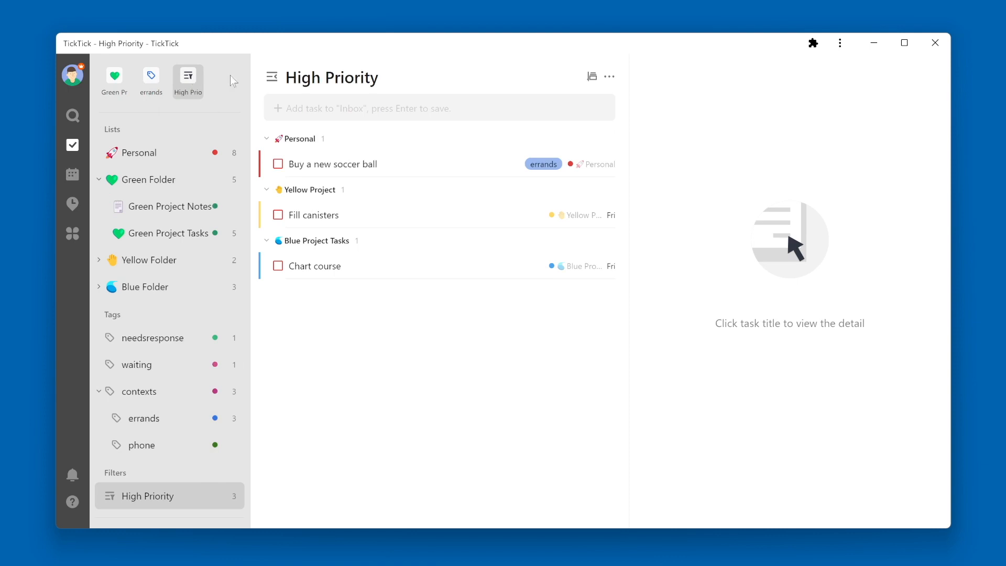
mouse_move(114, 75)
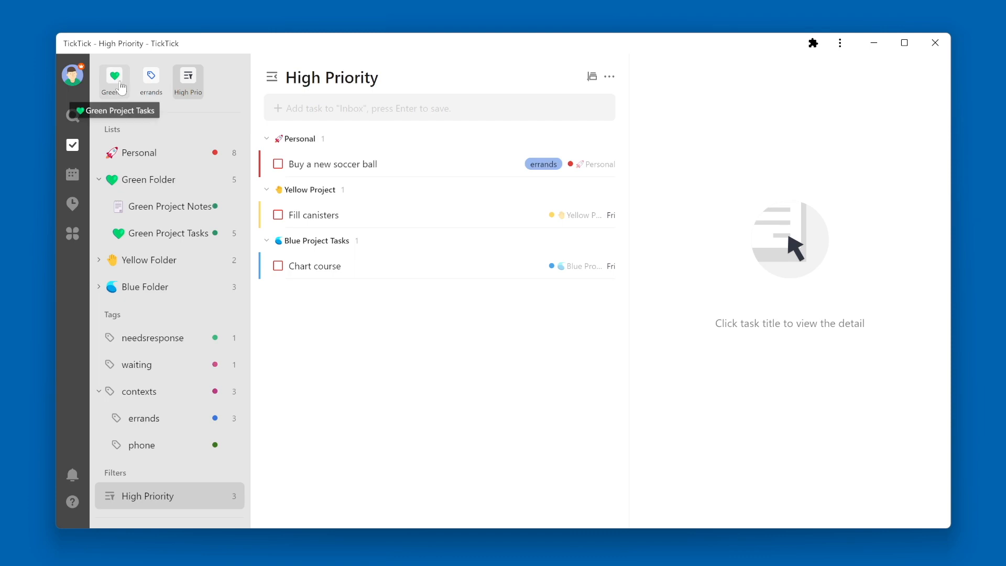
right_click(114, 76)
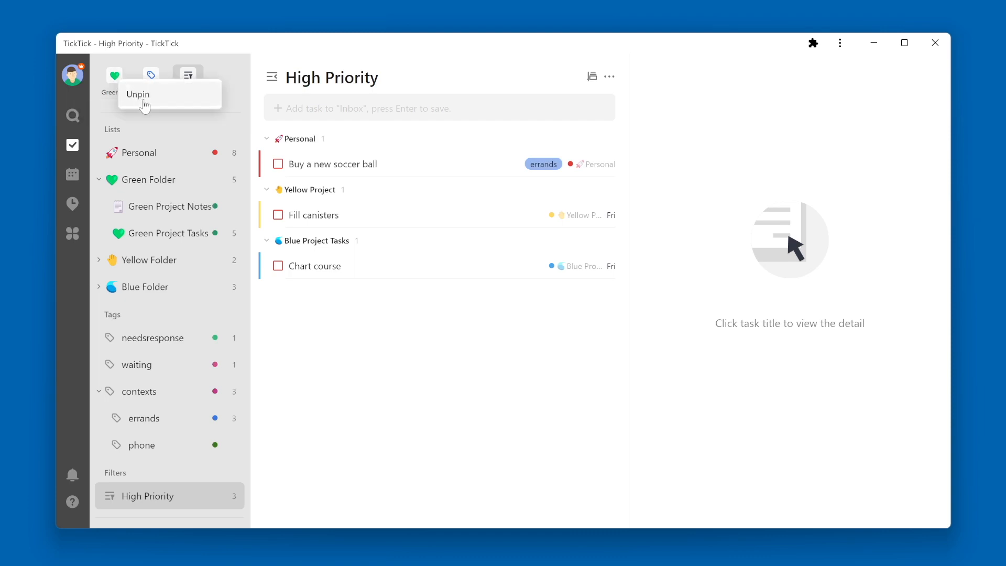